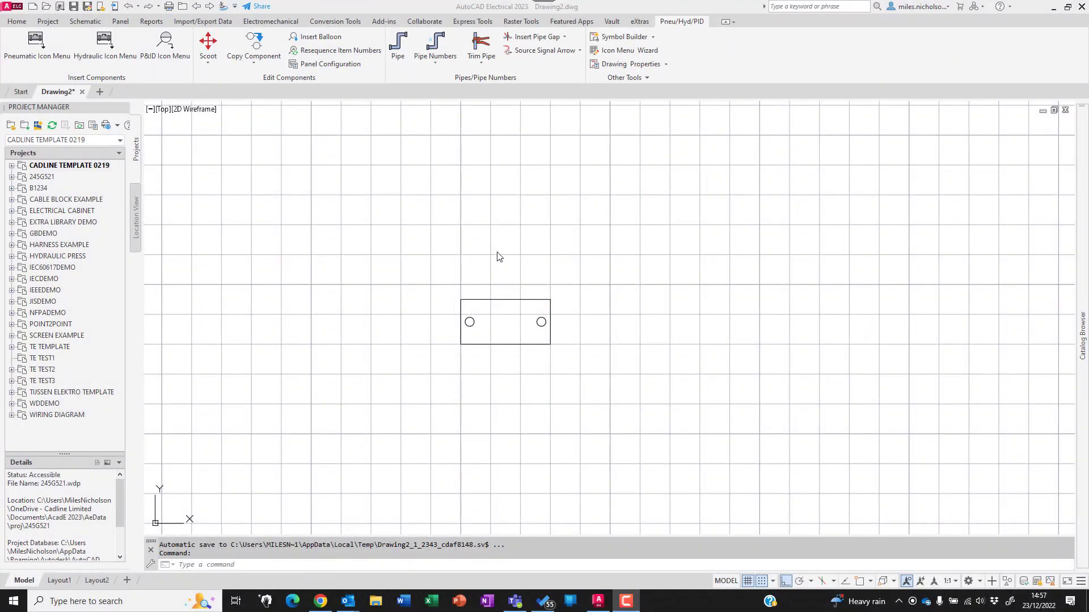
mouse_move(487, 244)
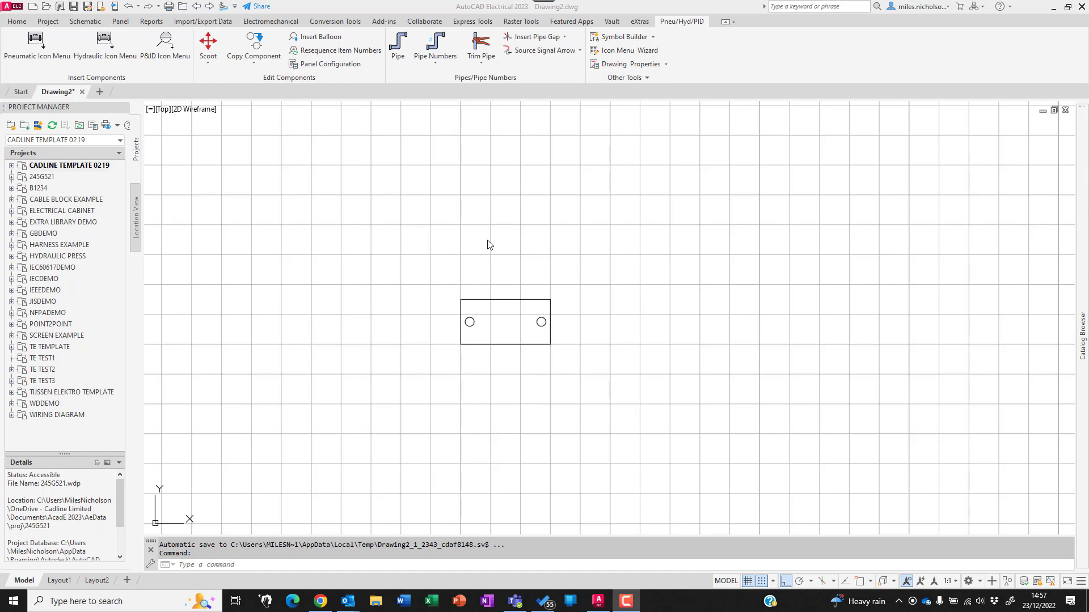
mouse_move(531, 368)
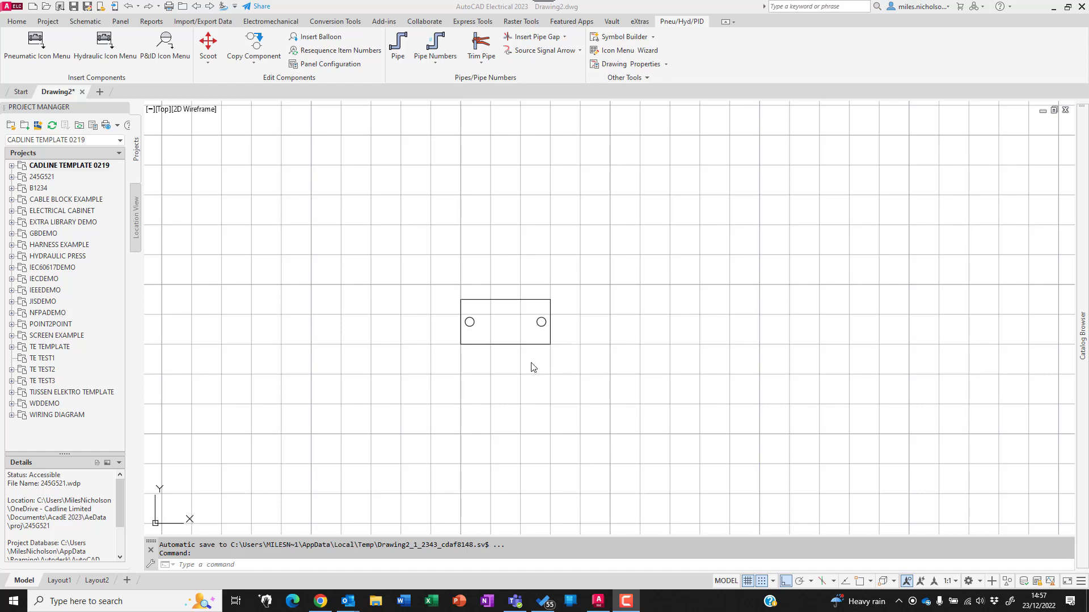
mouse_move(507, 312)
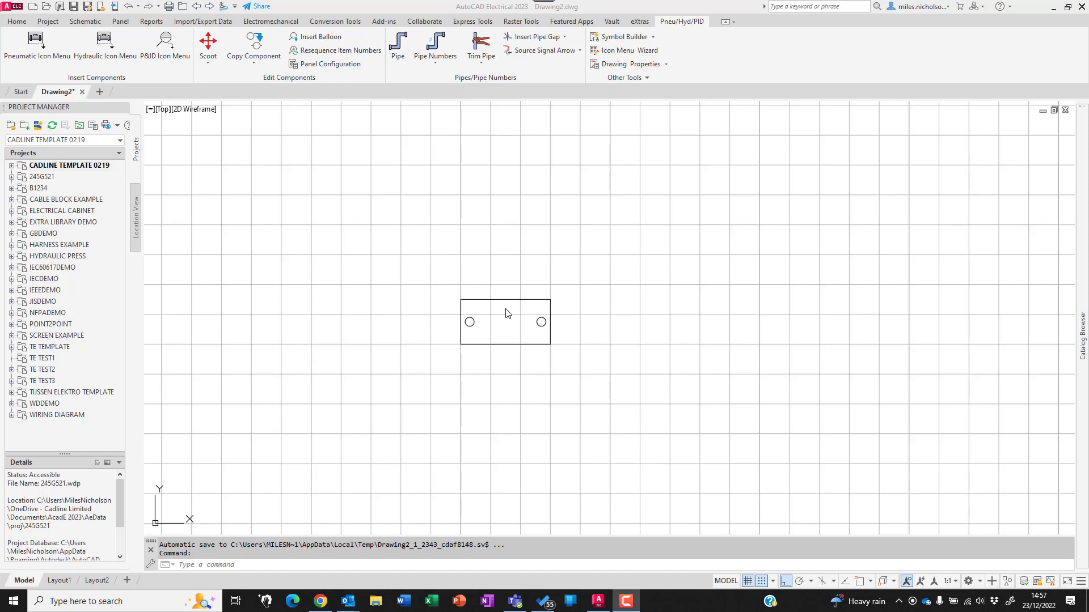
mouse_move(560, 347)
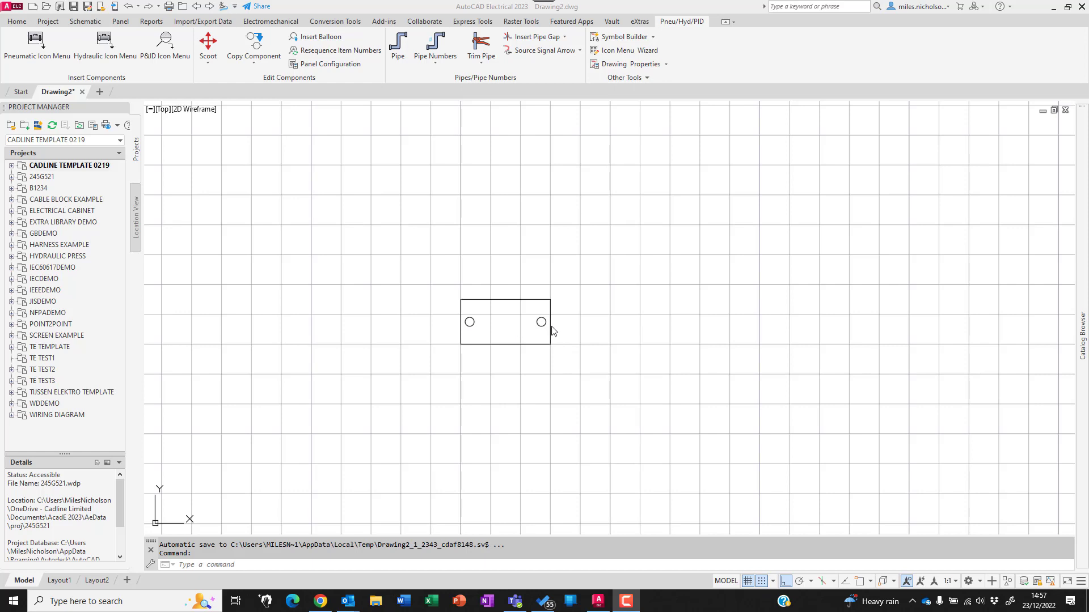
- Launch Symbol Builder from the Schematic tab for the rectangle with two circles
click(84, 21)
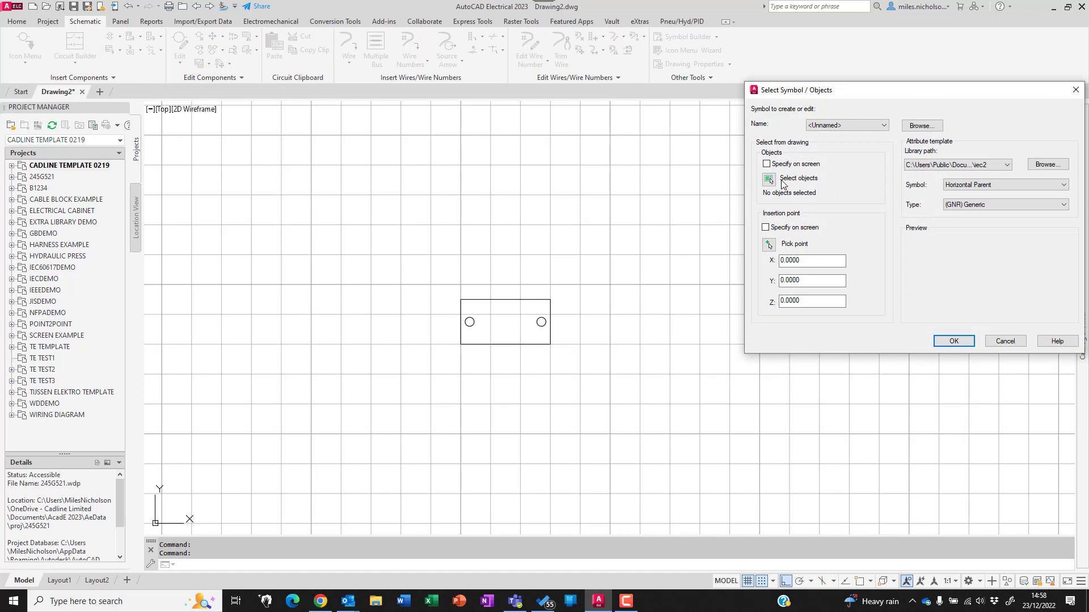
- Select the rectangle and circles as symbol objects and pick the attribute template symbol
click(769, 179)
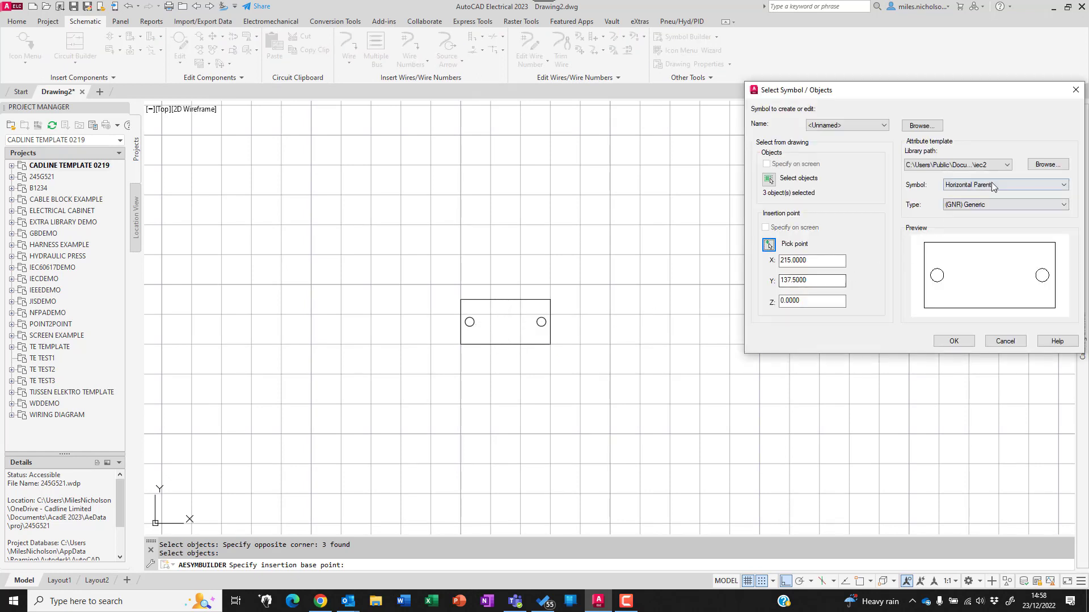
click(1062, 184)
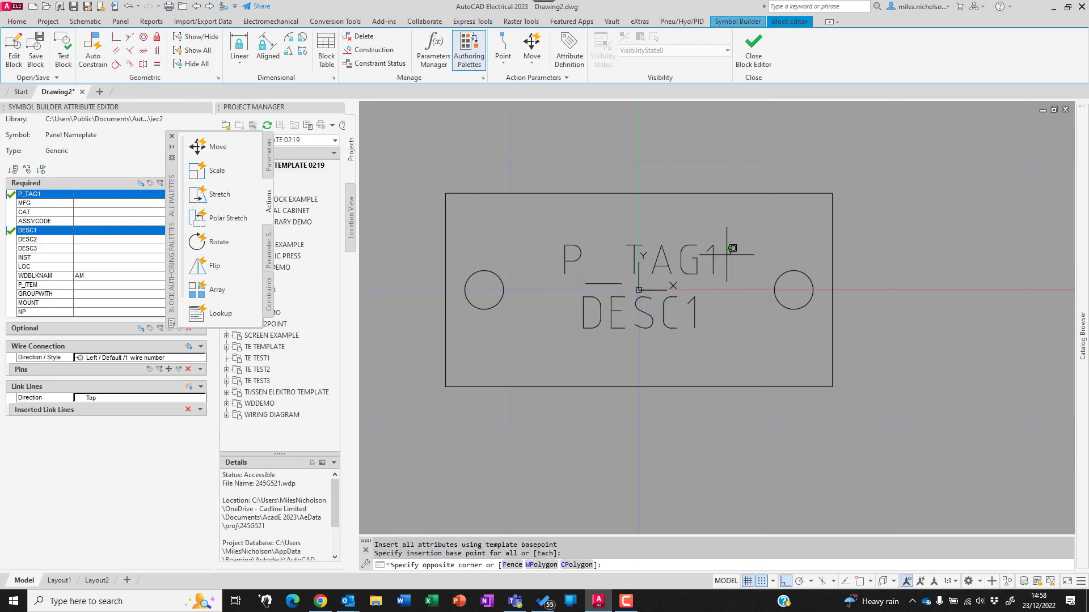
- Check the P_TAG1 and DESC1 text properties, deselect them, and start the STYLE command
right_click(674, 285)
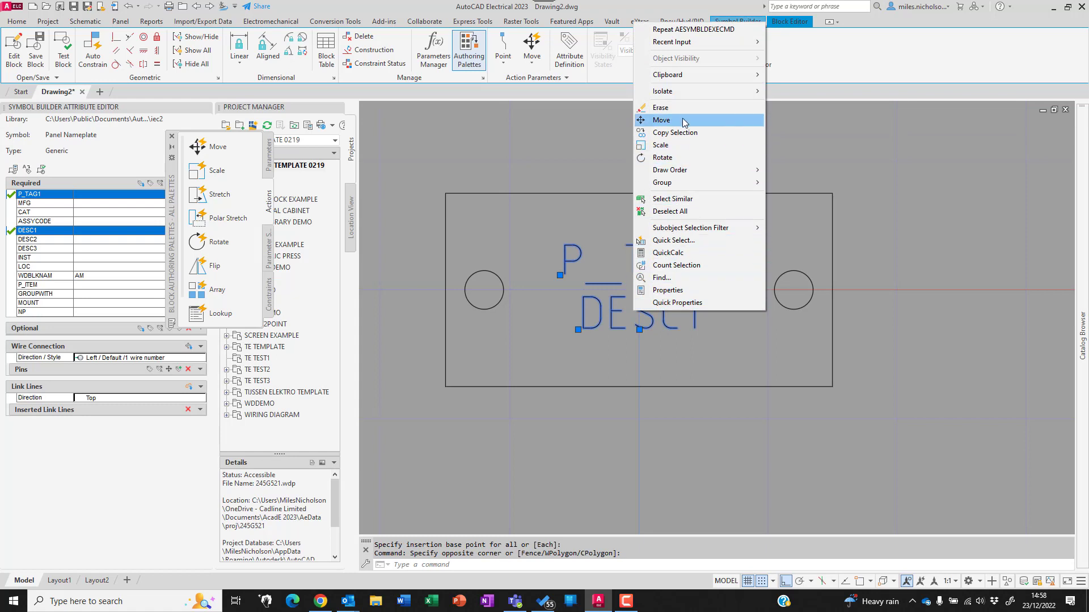
click(667, 290)
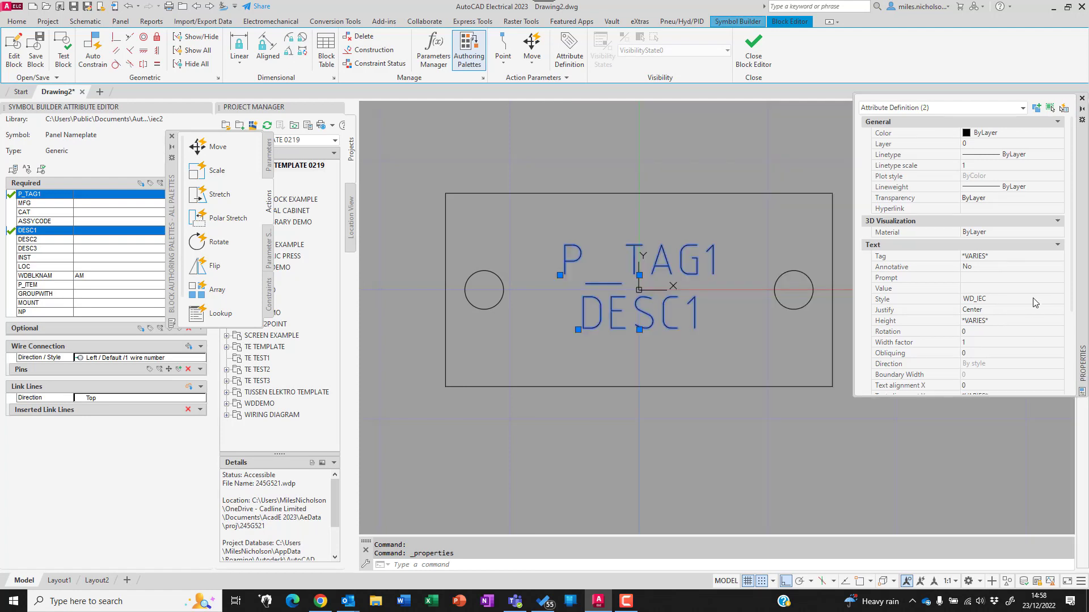
click(1055, 299)
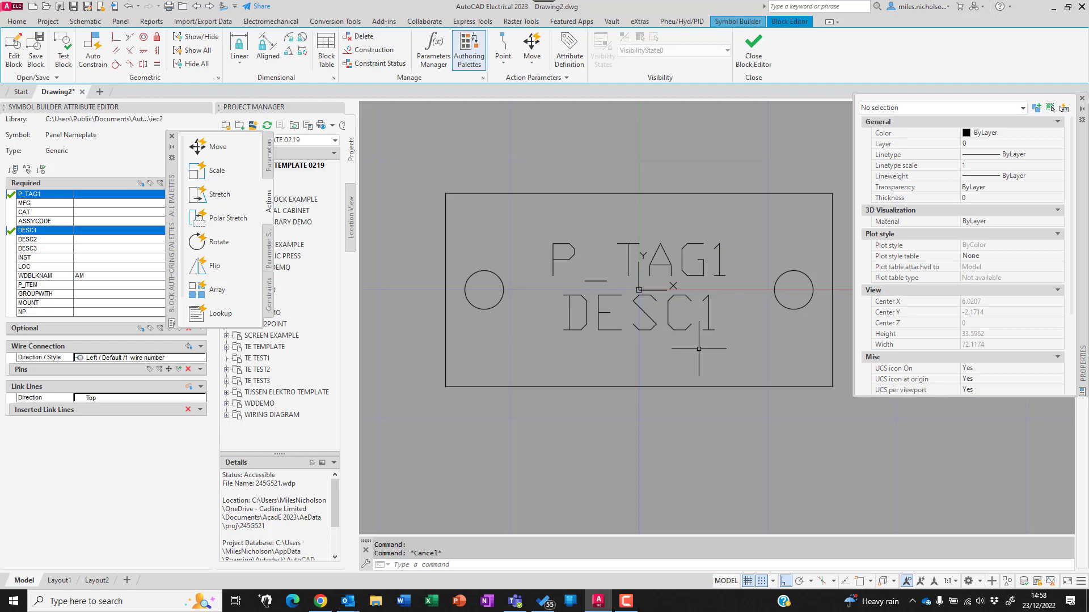
text(style)
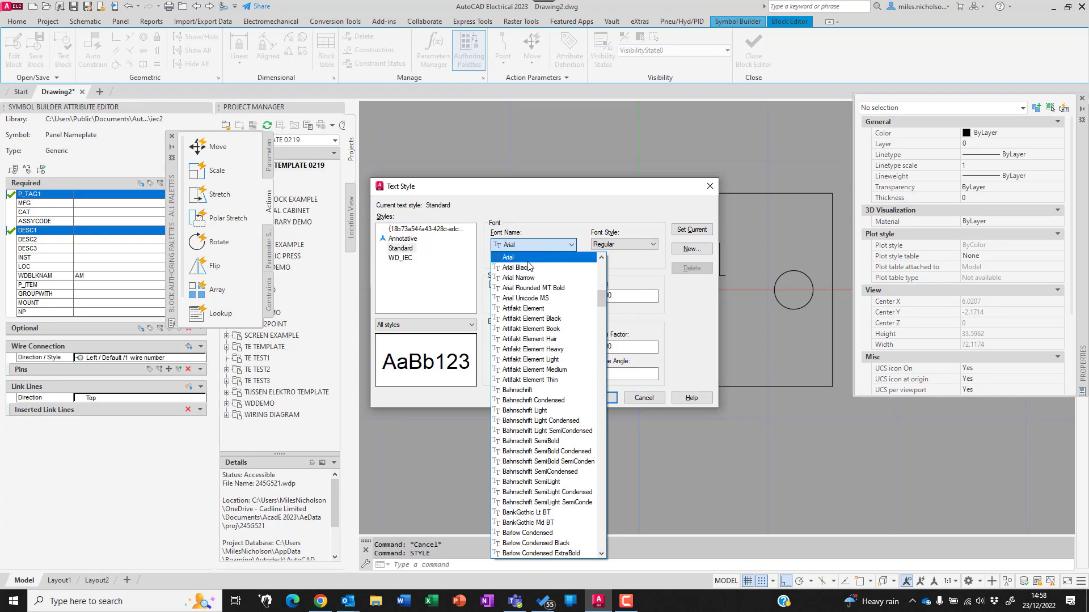
- Set the text style font name to Arial
click(642, 397)
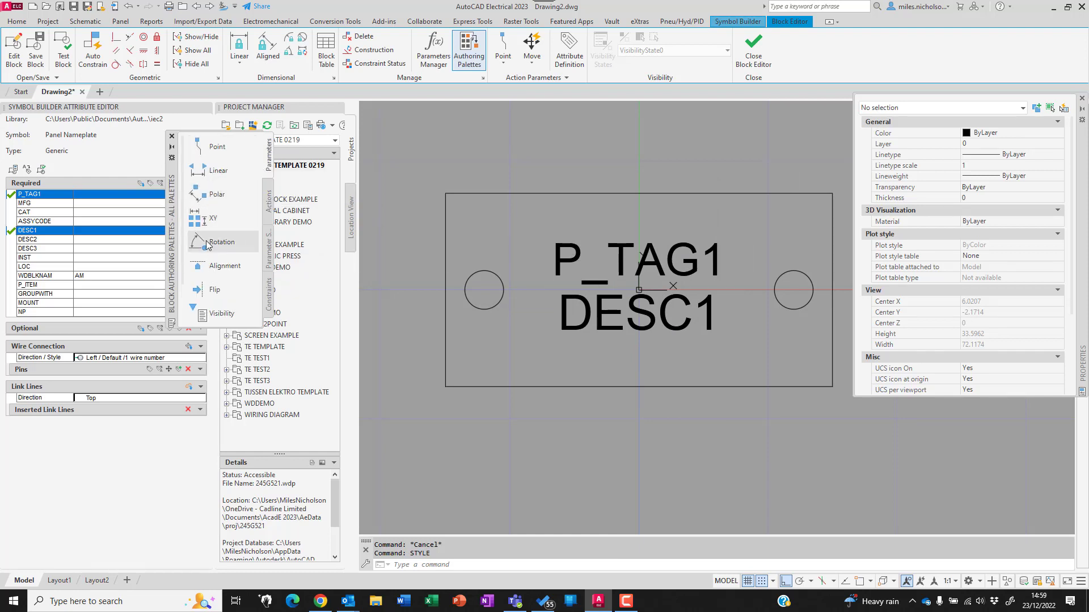
mouse_move(218, 171)
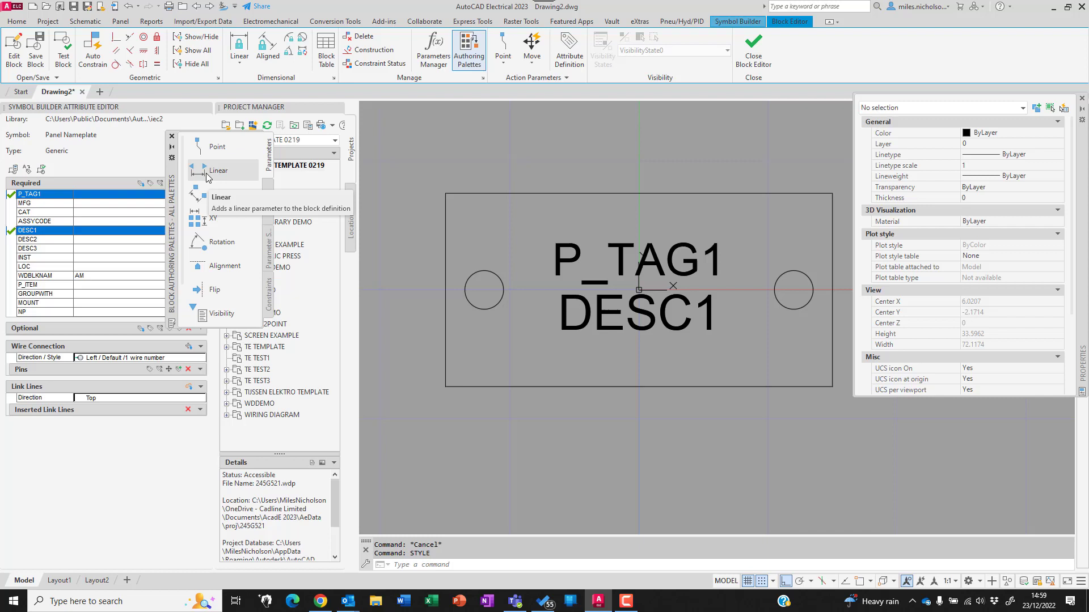
- Add a linear parameter across the bottom edge and rename it from Distance1 to Width
click(217, 170)
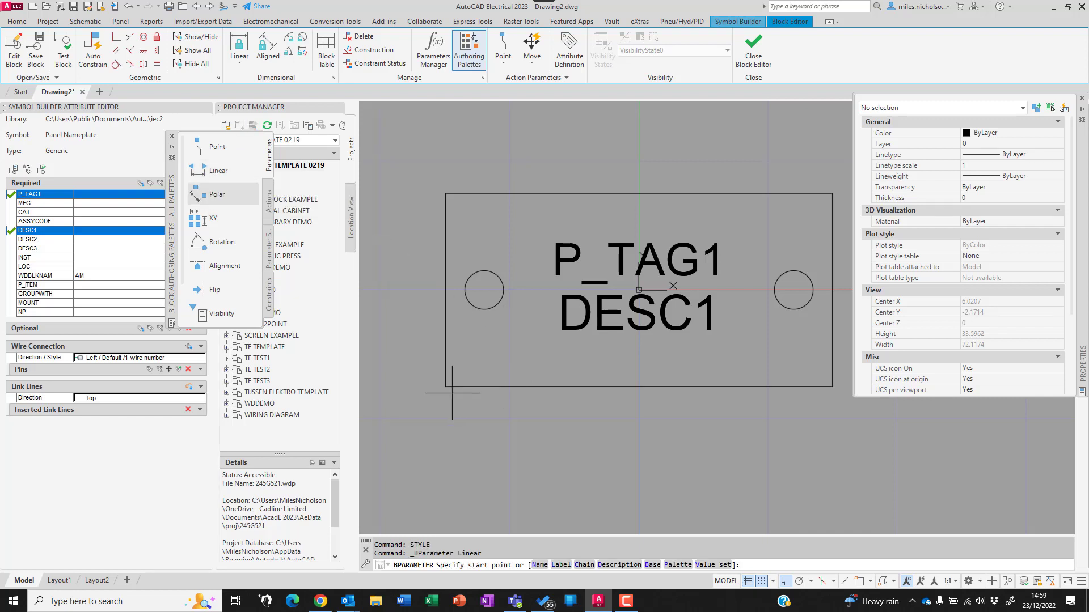
click(445, 387)
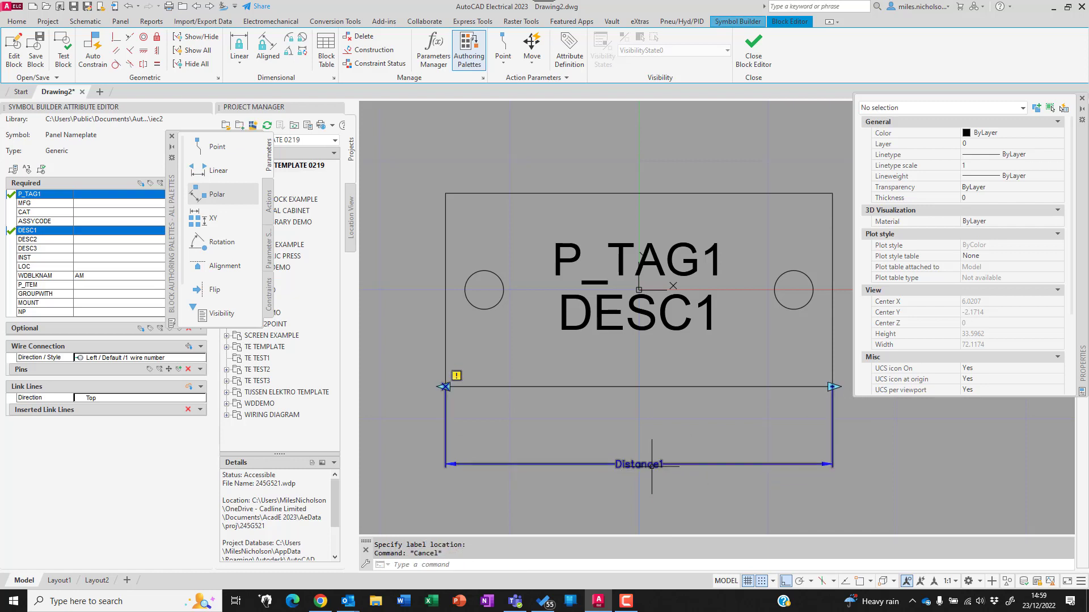
click(638, 464)
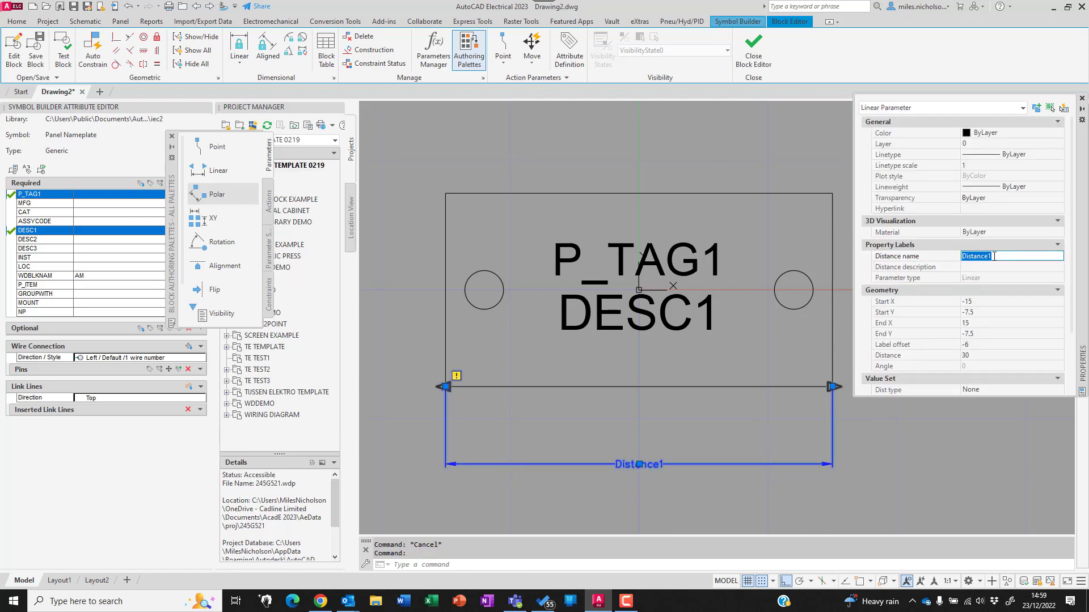
text(Width)
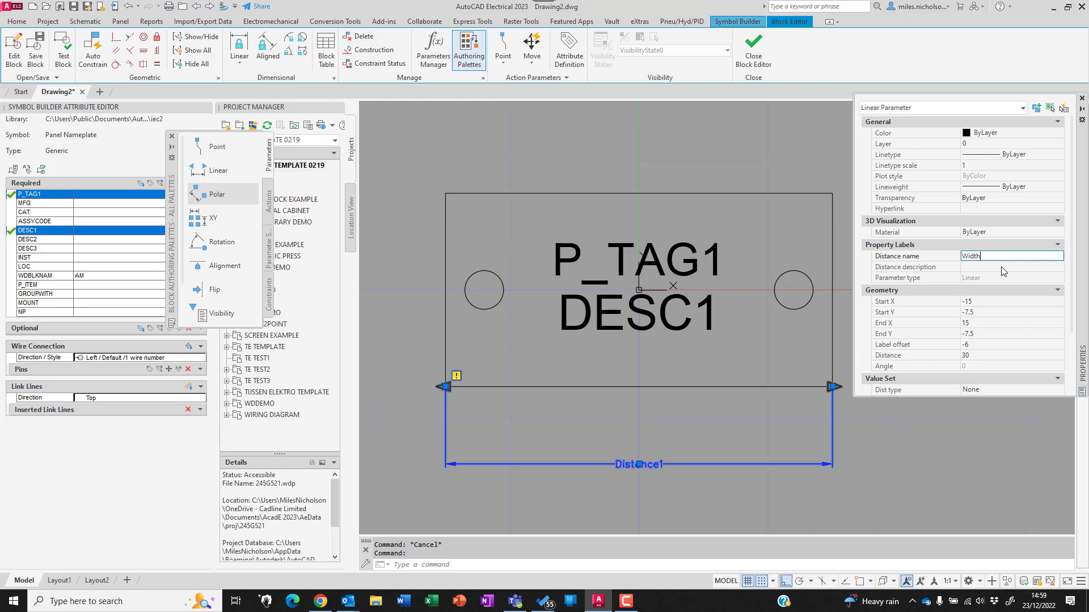
key(Return)
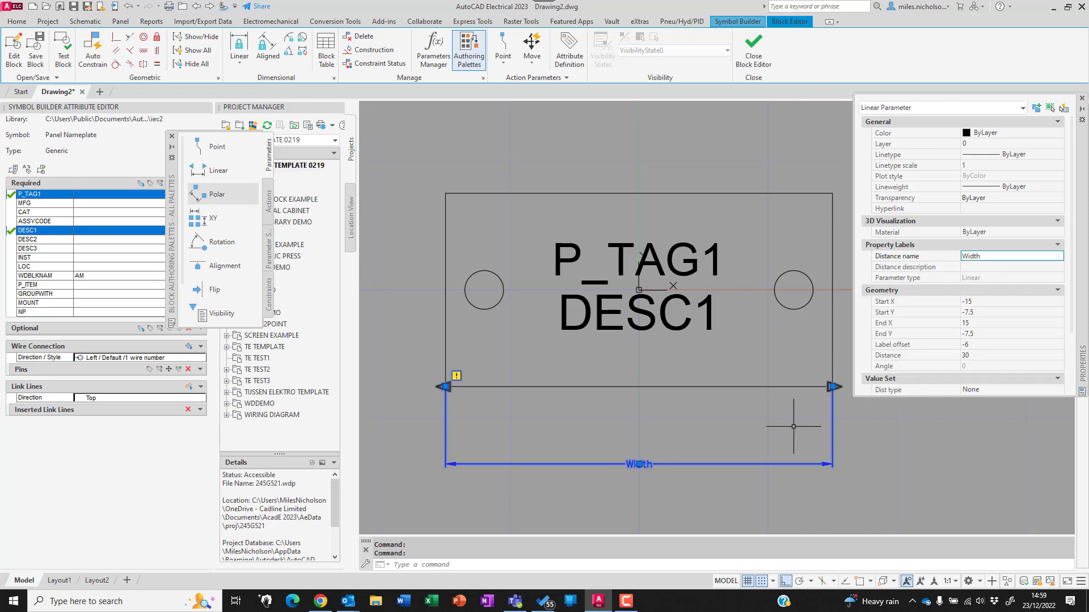
mouse_move(368, 267)
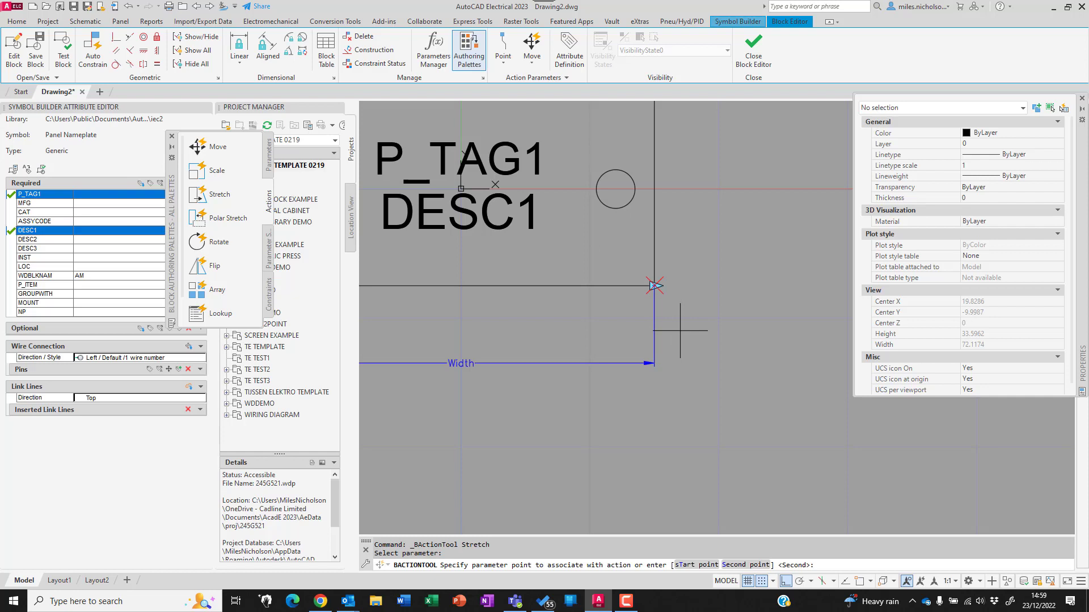
mouse_move(656, 286)
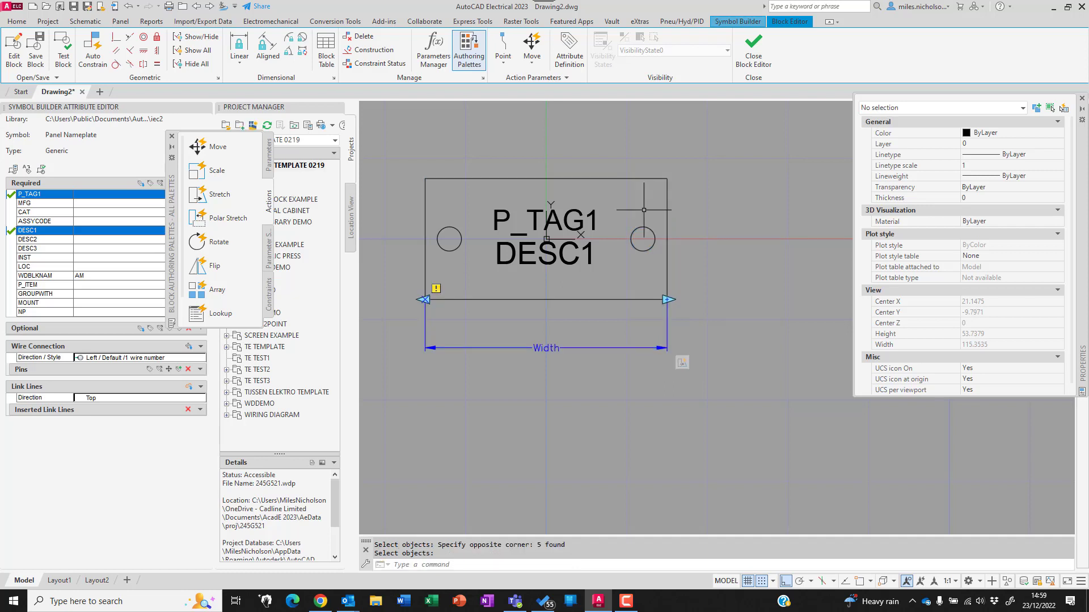
- Add another stretch action linked to the Width parameter
click(220, 194)
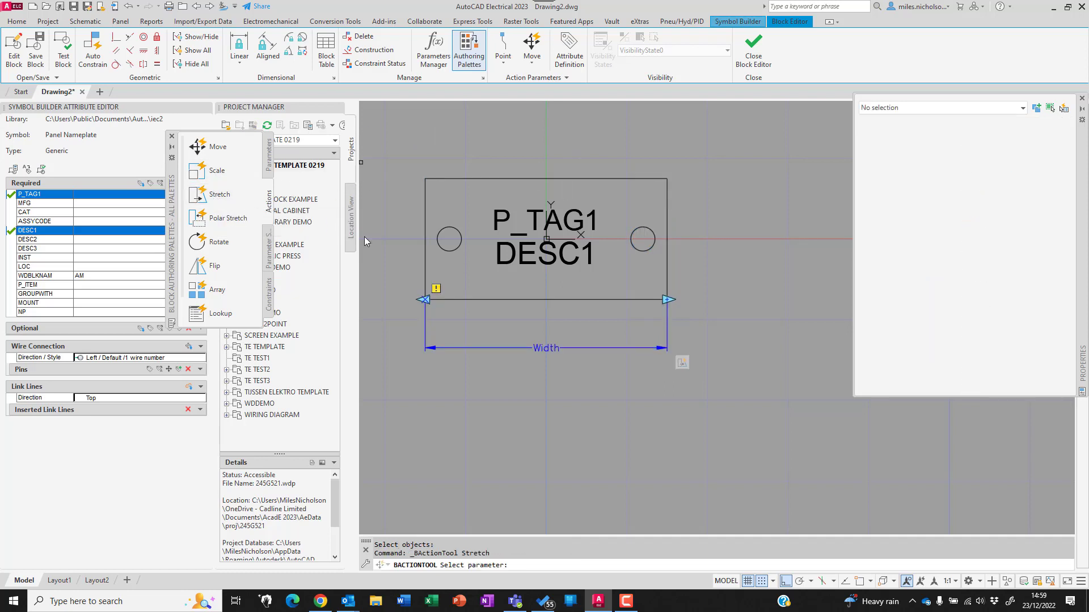
click(665, 300)
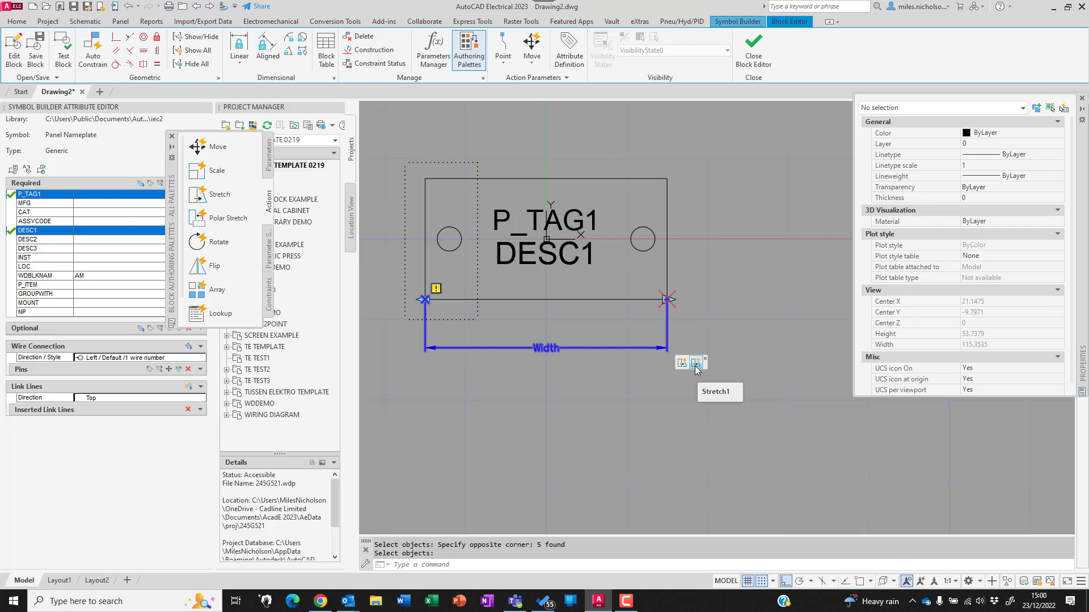
- Set the Stretch1 action's angle offset override to 180
click(694, 362)
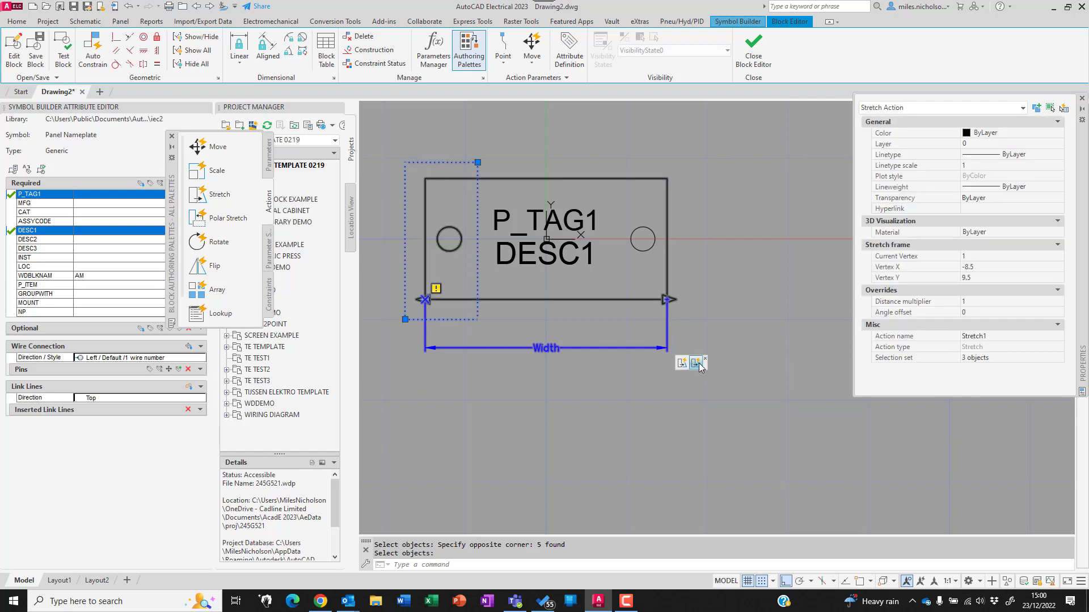
click(1007, 311)
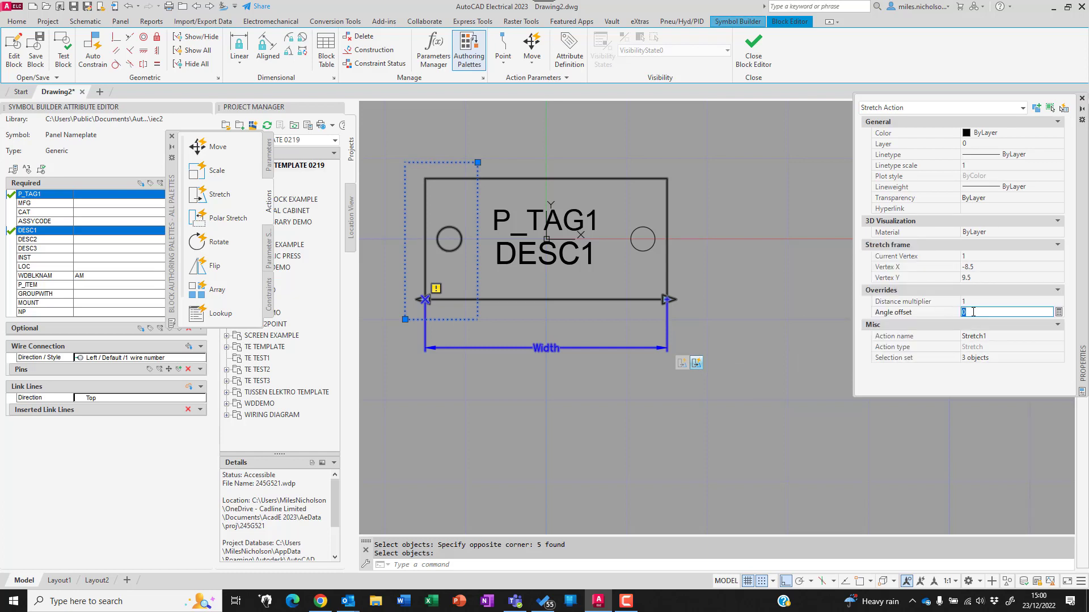
text(180)
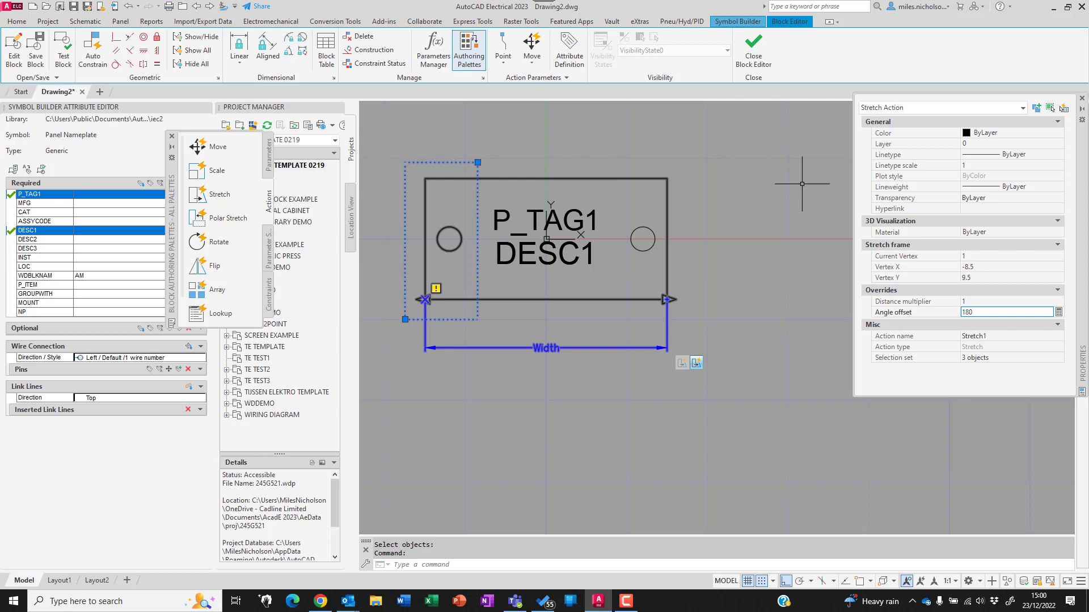
mouse_move(556, 109)
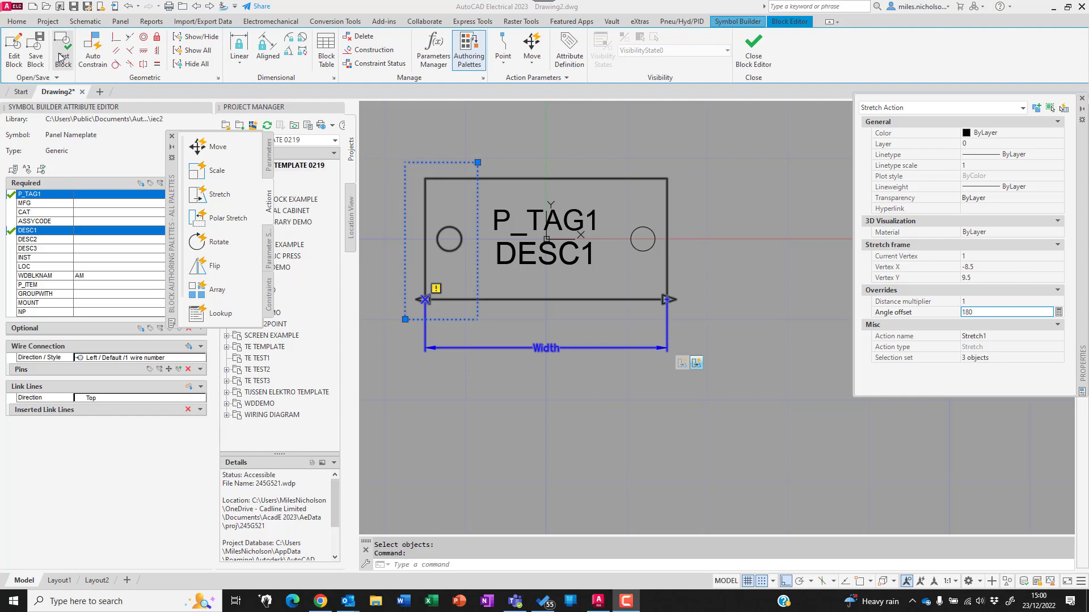
mouse_move(381, 200)
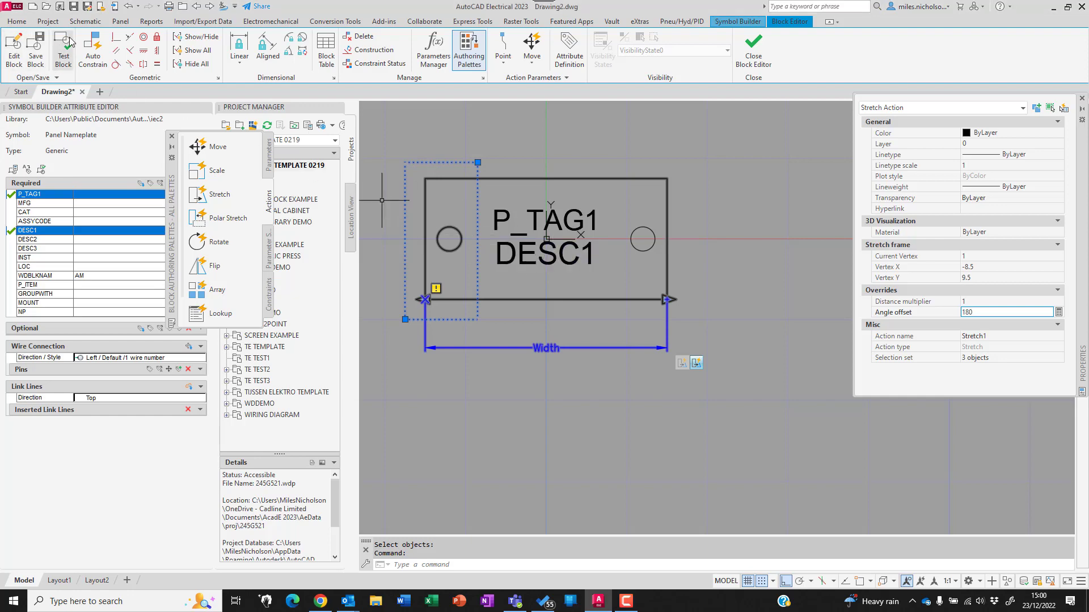
- Test the block by stretching the width grip, then close the test window
click(62, 50)
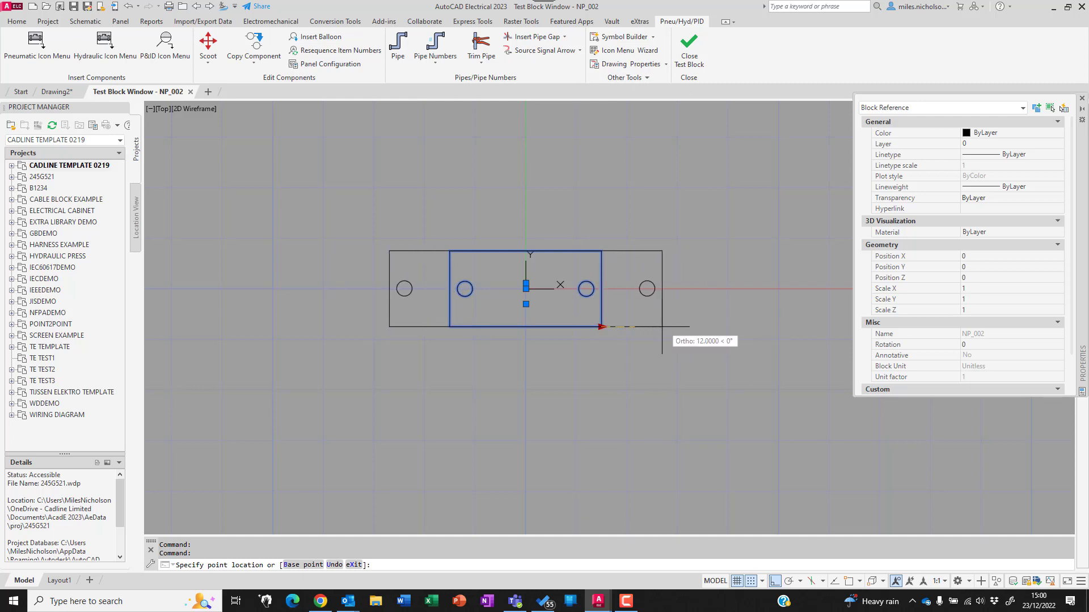
mouse_move(628, 328)
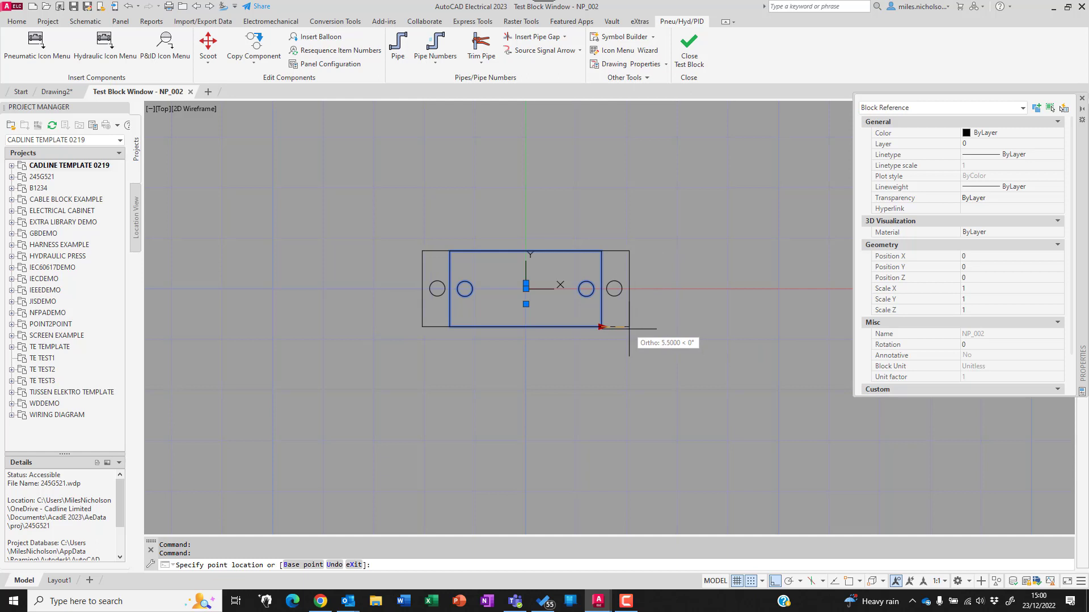
key(Escape)
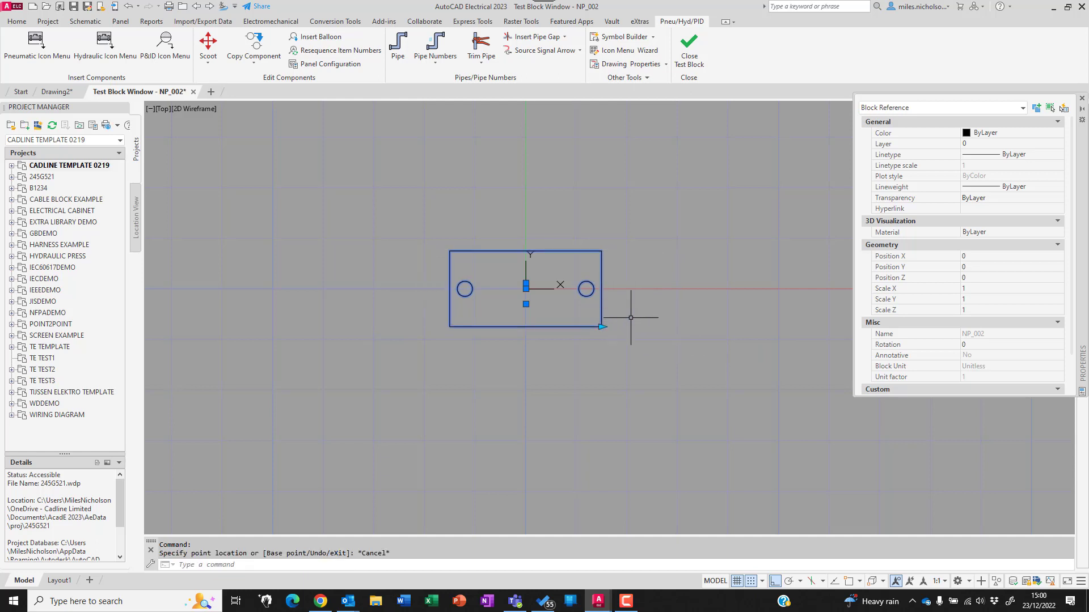
click(687, 50)
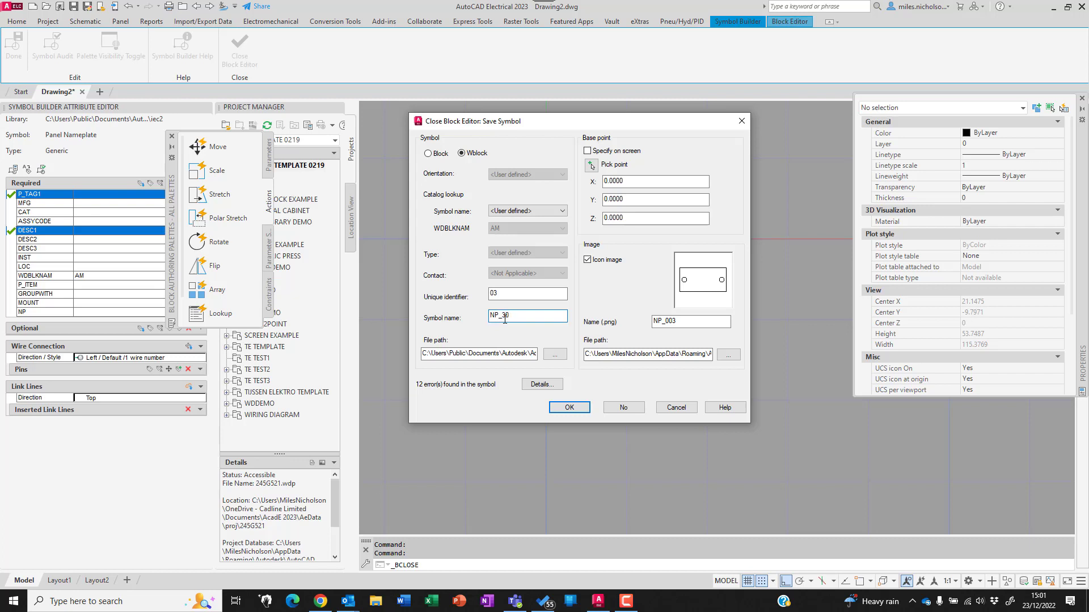
- Name the symbol NP_30x15_DYNAMIC, choose the save folder, and confirm the save
text(x15)
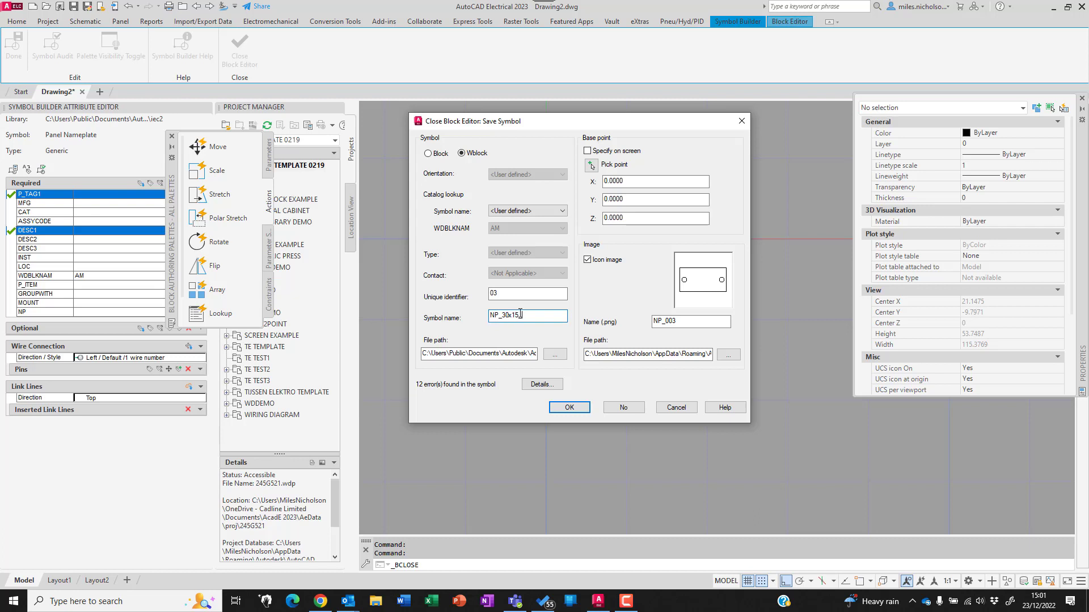
text(DYNAM)
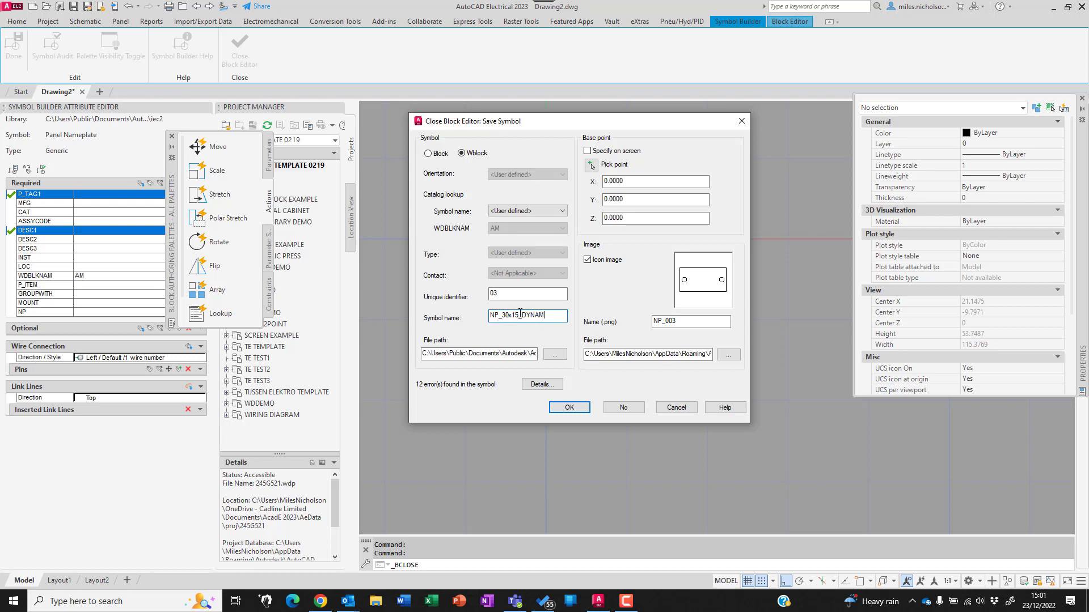
text(C)
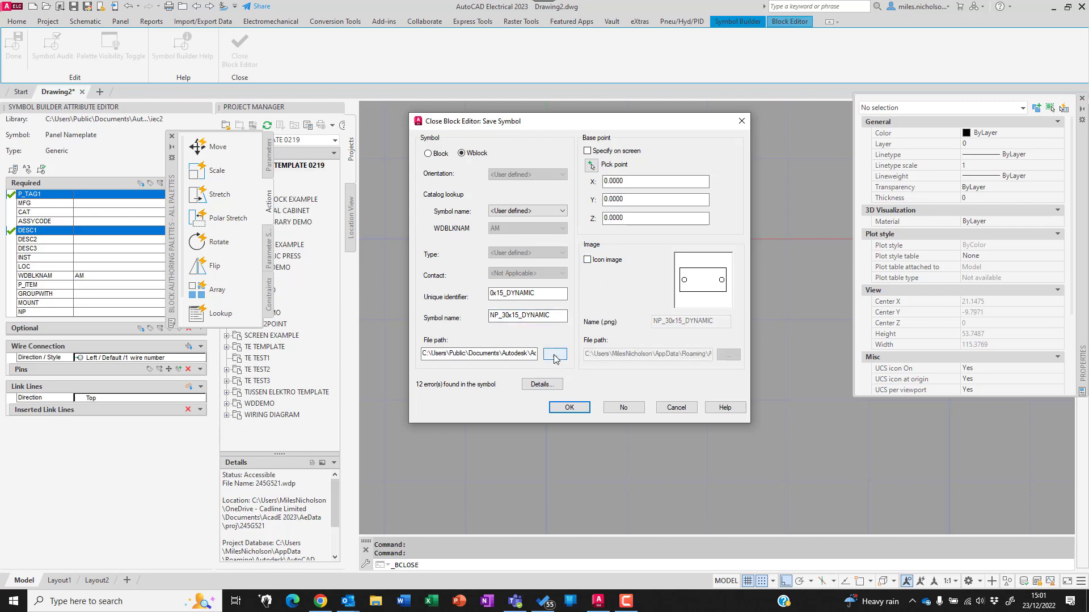
click(554, 353)
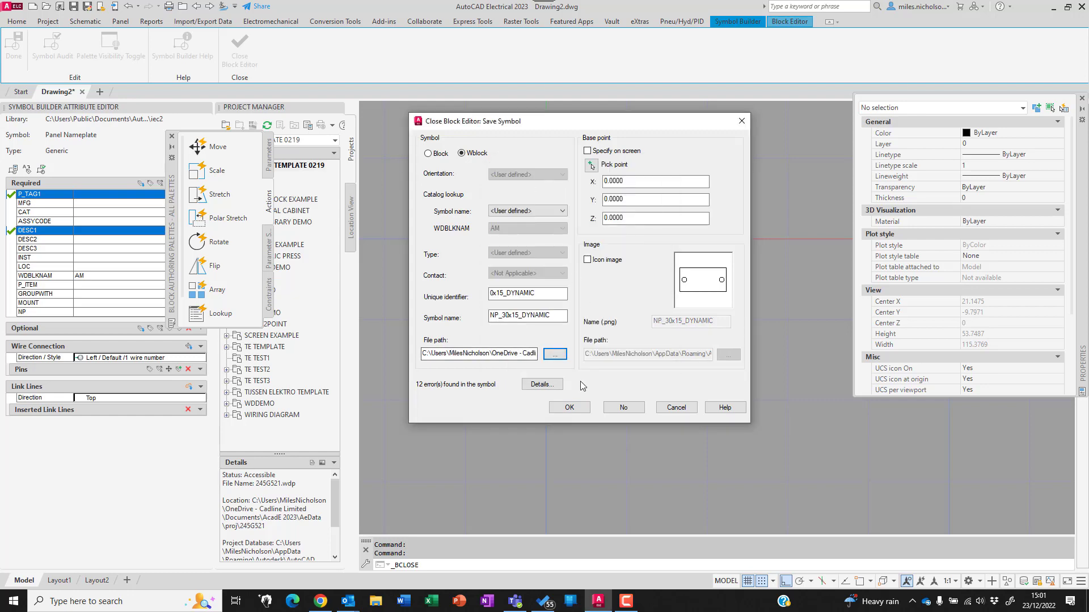
click(568, 408)
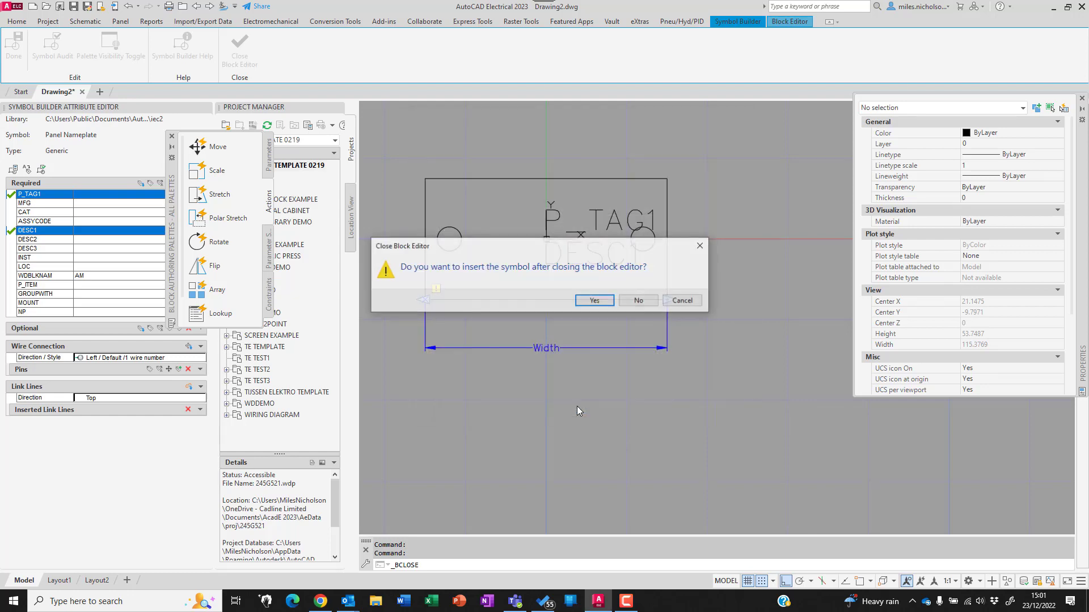